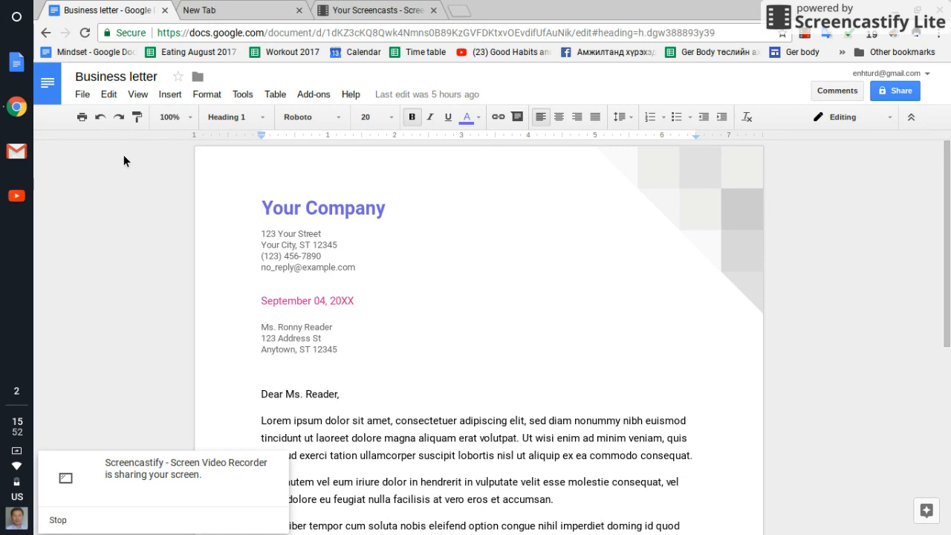
Show the File menu's actions for the Business letter document.
left_click(81, 95)
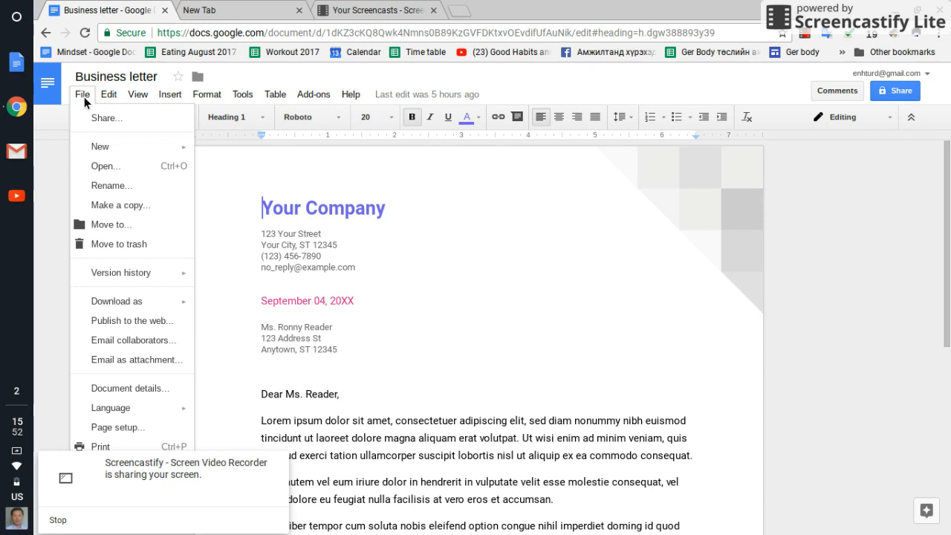
mouse_move(281, 463)
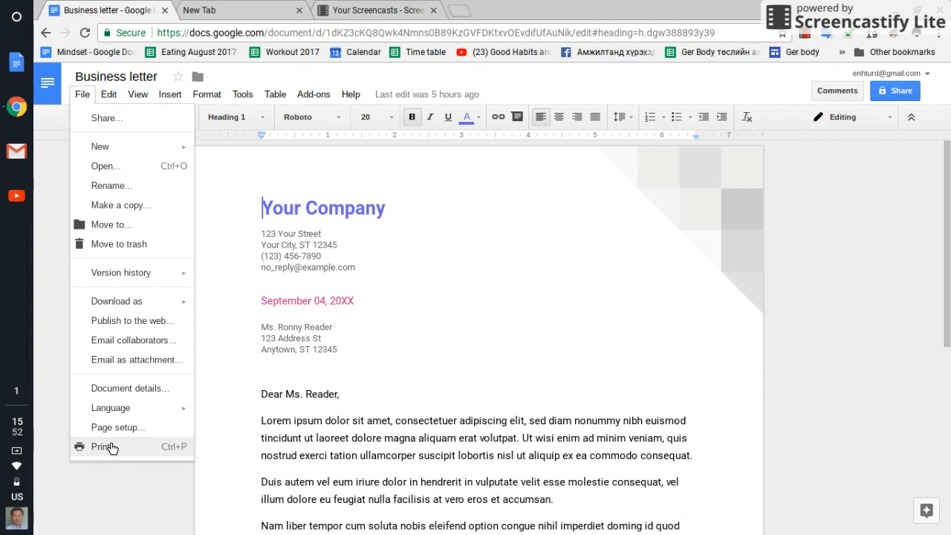
Start printing the letter and list the available destinations besides the HP LaserJet 3020.
left_click(102, 445)
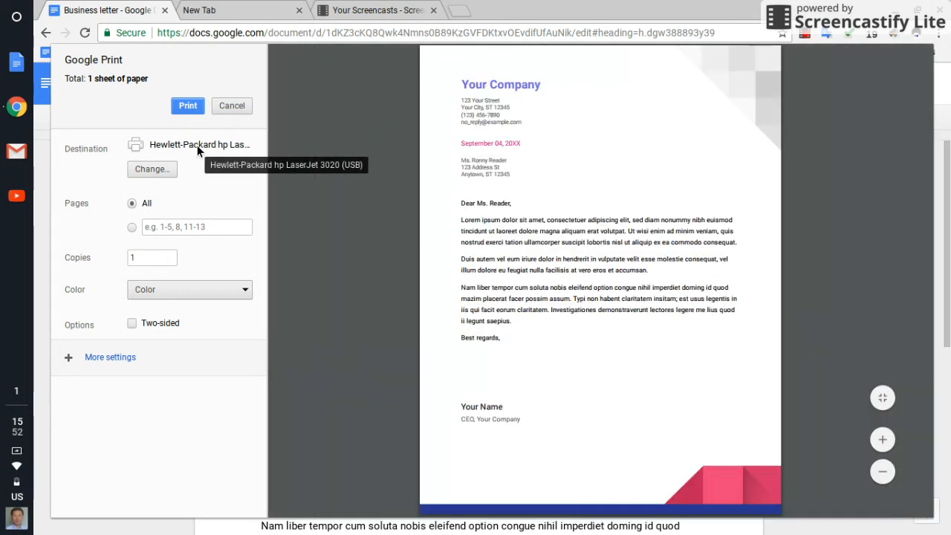
mouse_move(187, 153)
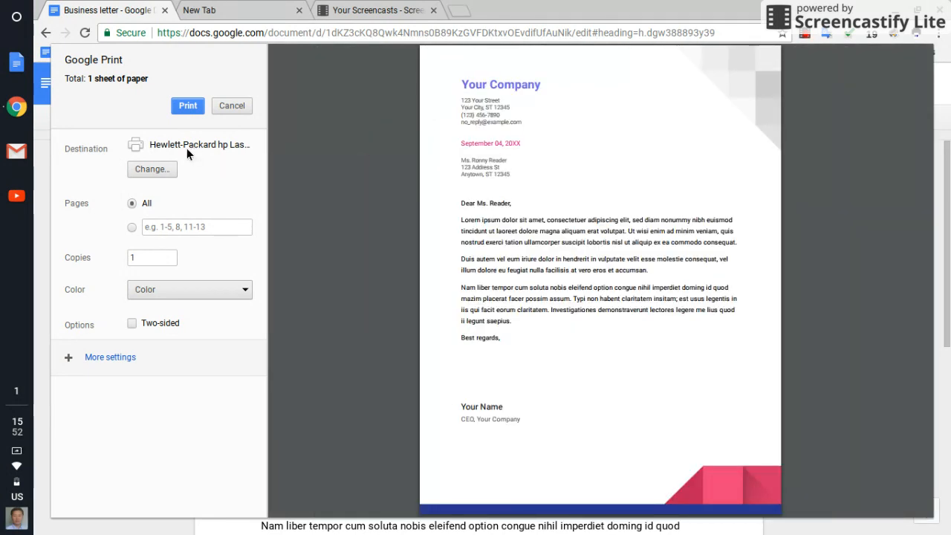
mouse_move(226, 146)
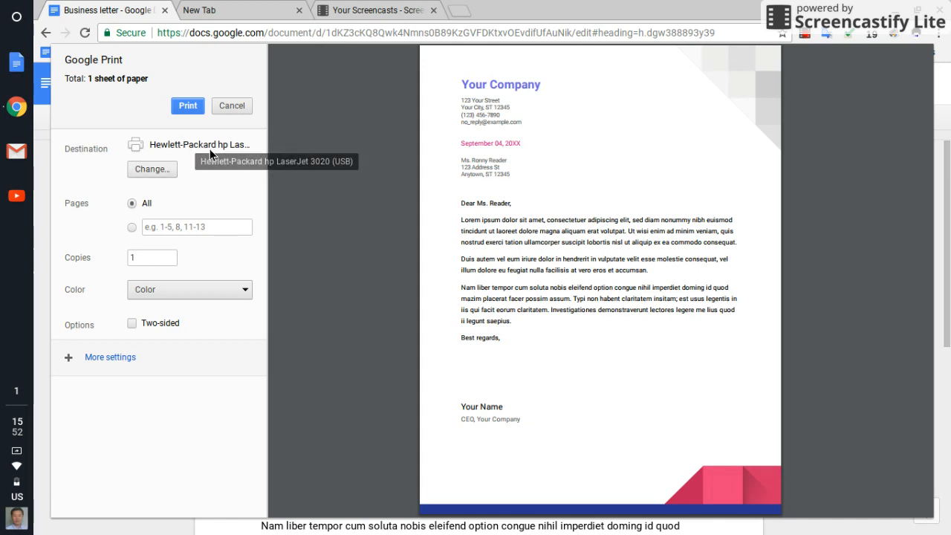
mouse_move(131, 145)
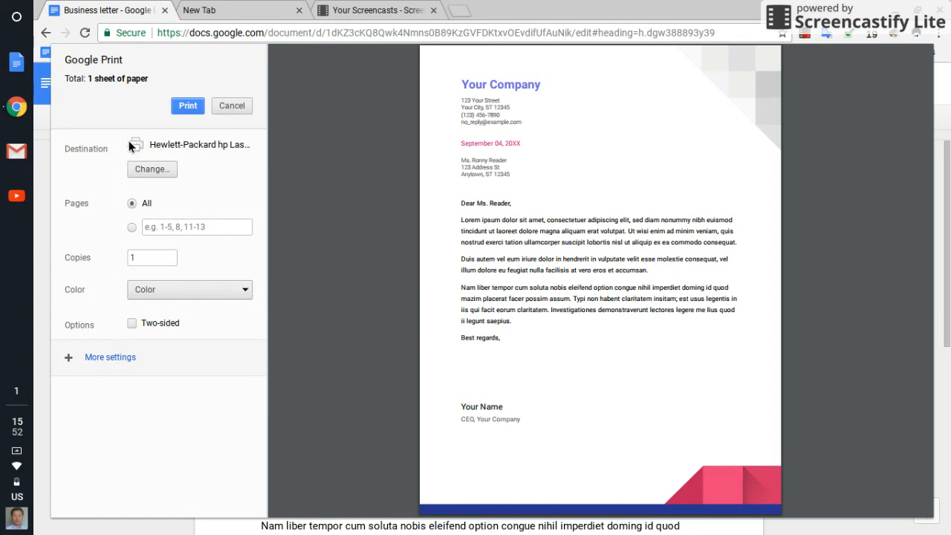
mouse_move(226, 146)
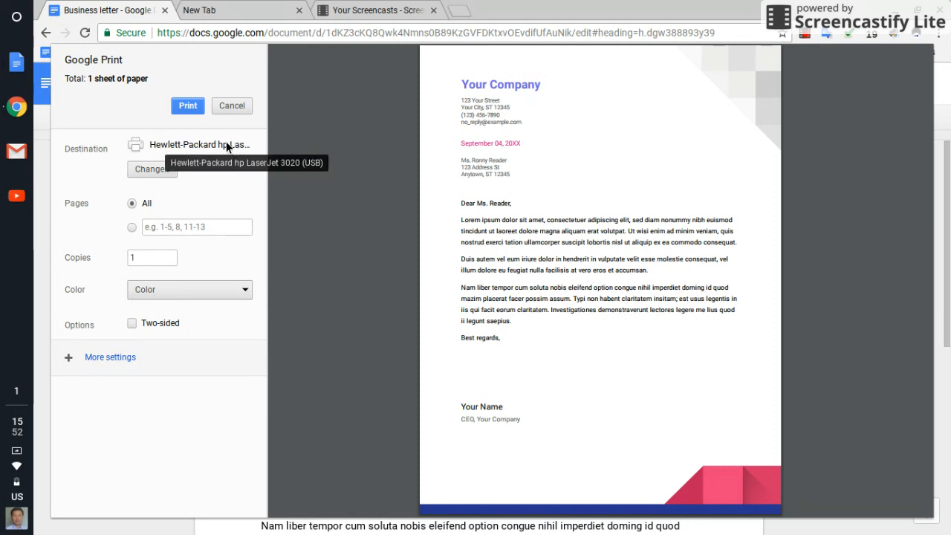
left_click(151, 169)
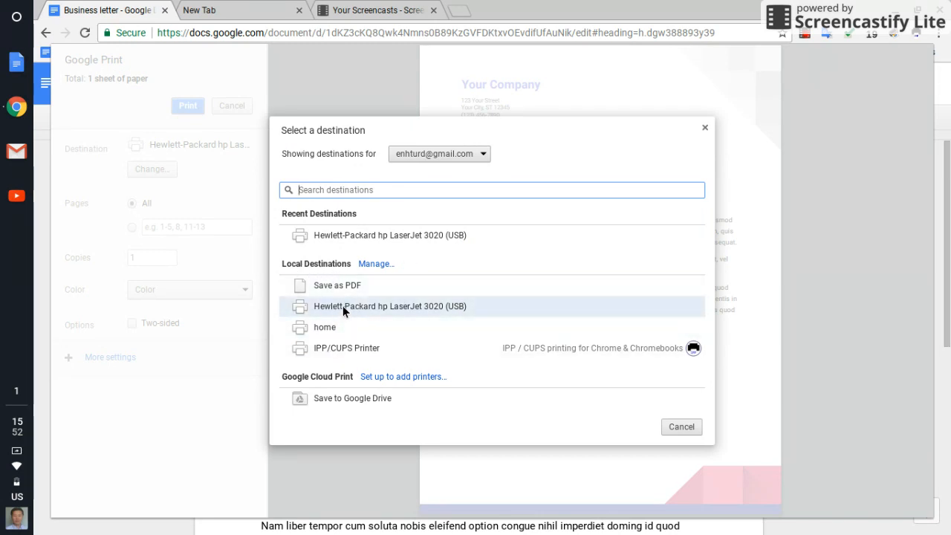
mouse_move(434, 312)
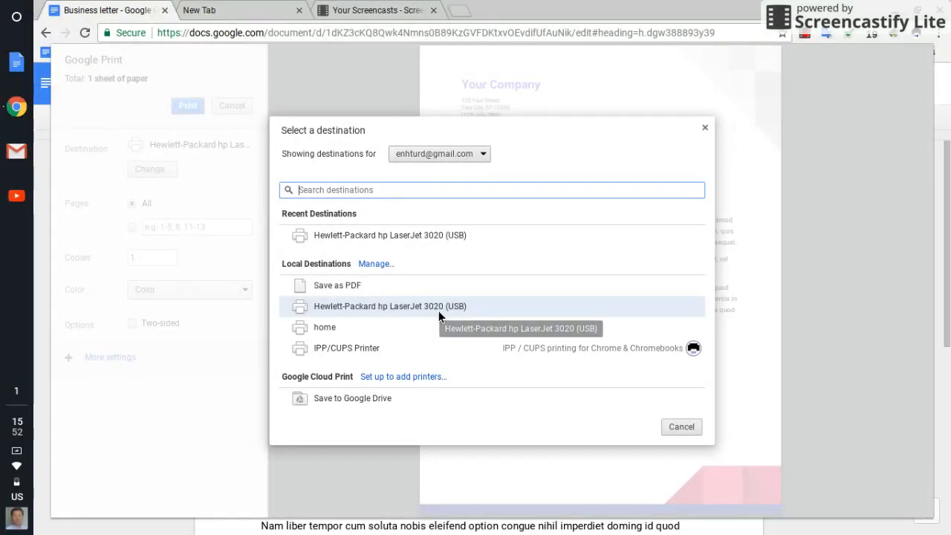
mouse_move(454, 315)
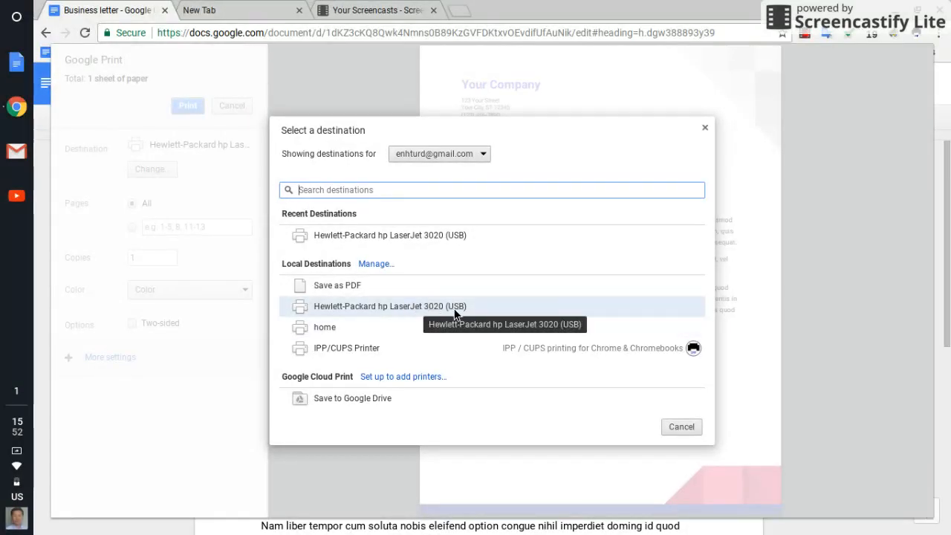
mouse_move(446, 318)
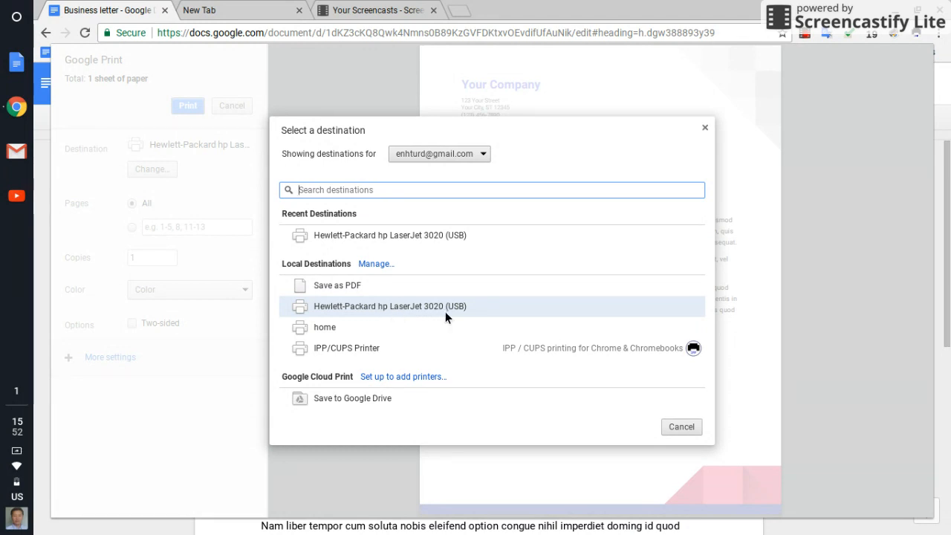
mouse_move(421, 314)
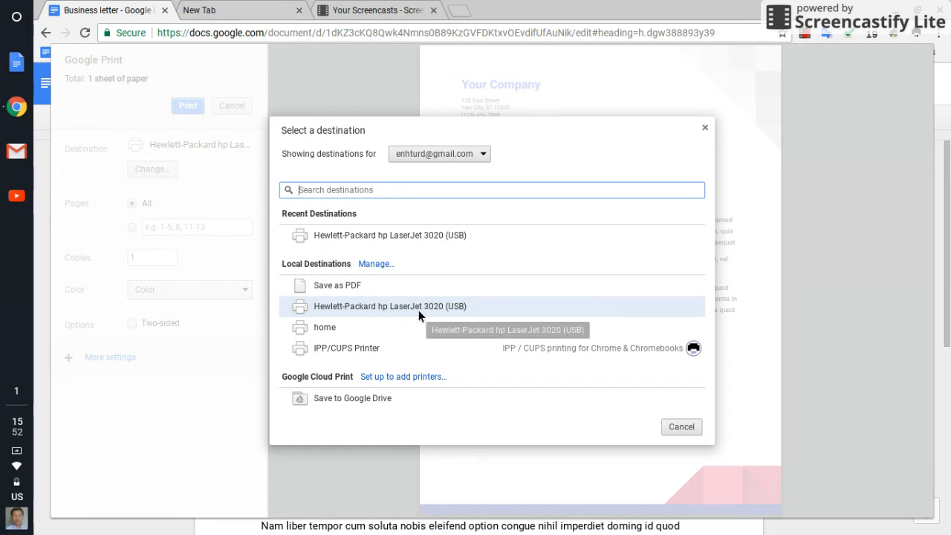
mouse_move(680, 426)
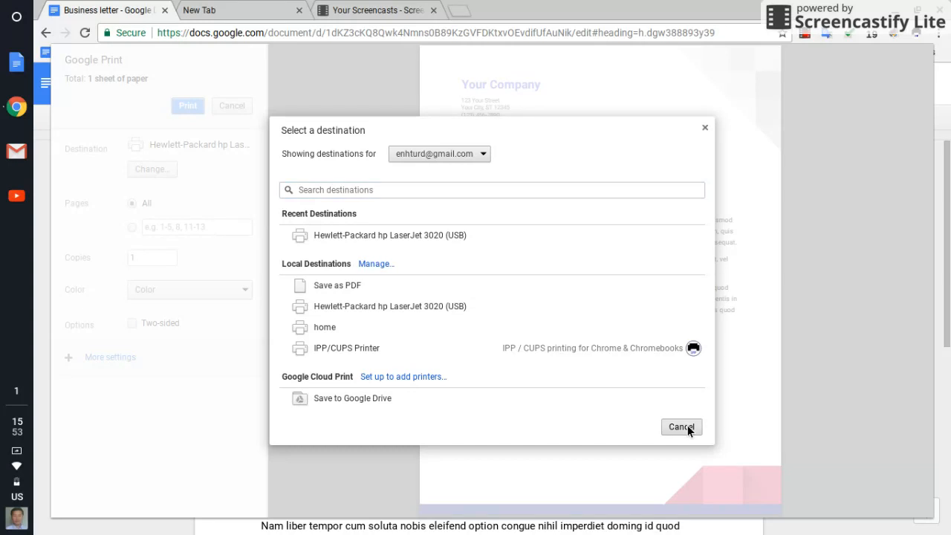
Keep the HP LaserJet 3020, print the letter and return to editing the document.
left_click(680, 427)
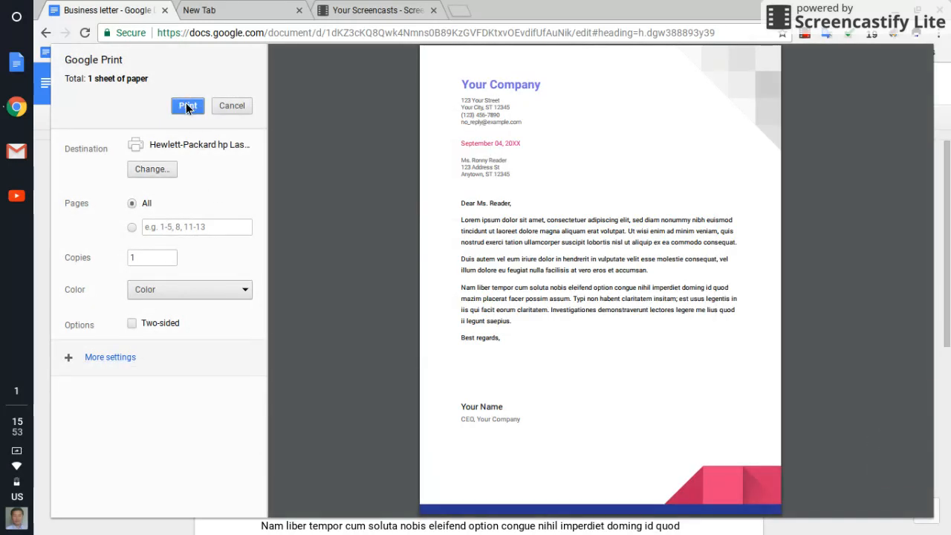
left_click(187, 106)
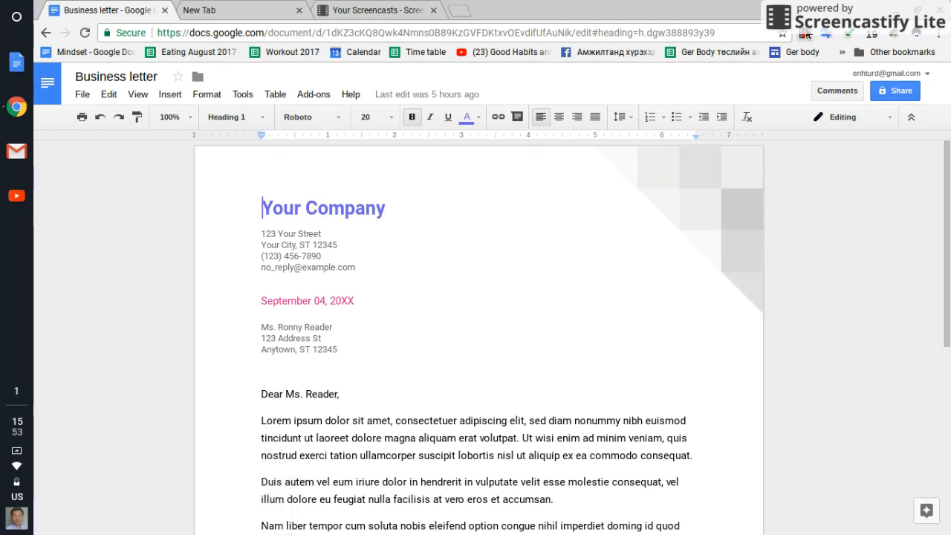
left_click(805, 36)
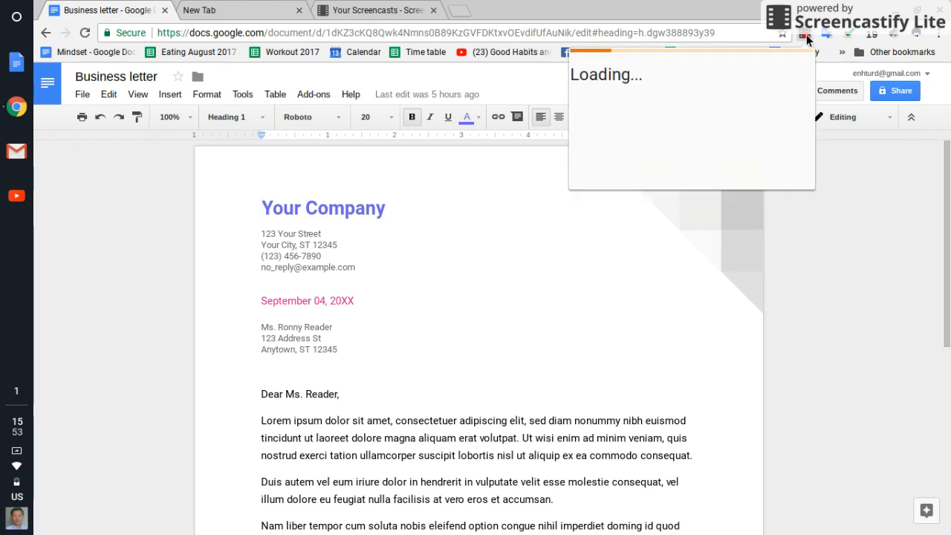